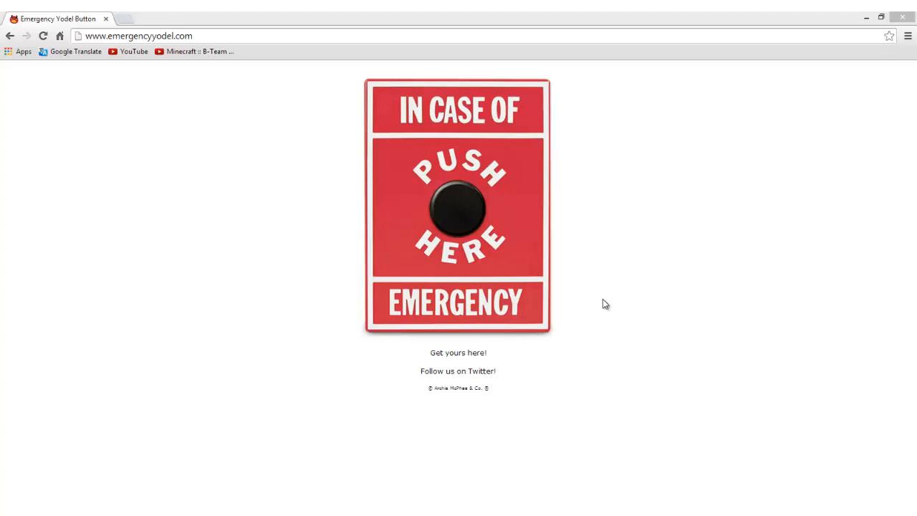
mouse_move(157, 91)
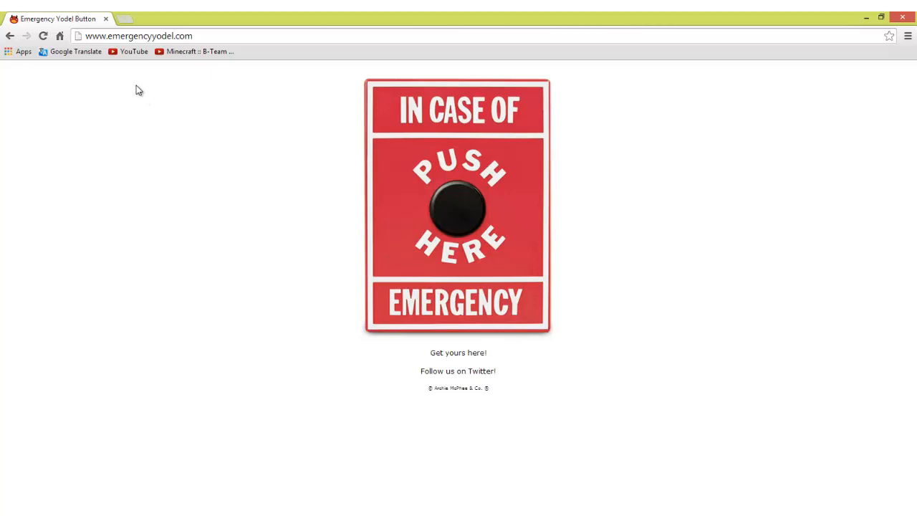
mouse_move(456, 200)
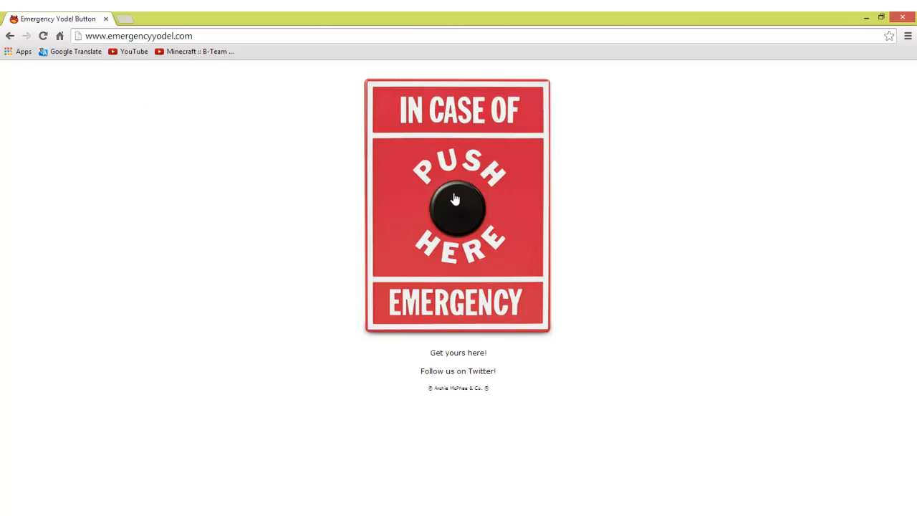
mouse_move(445, 200)
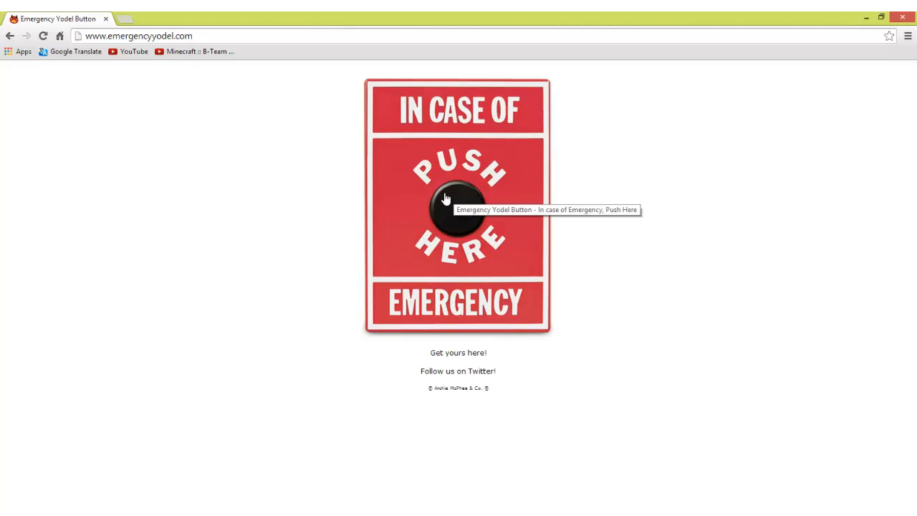
mouse_move(252, 180)
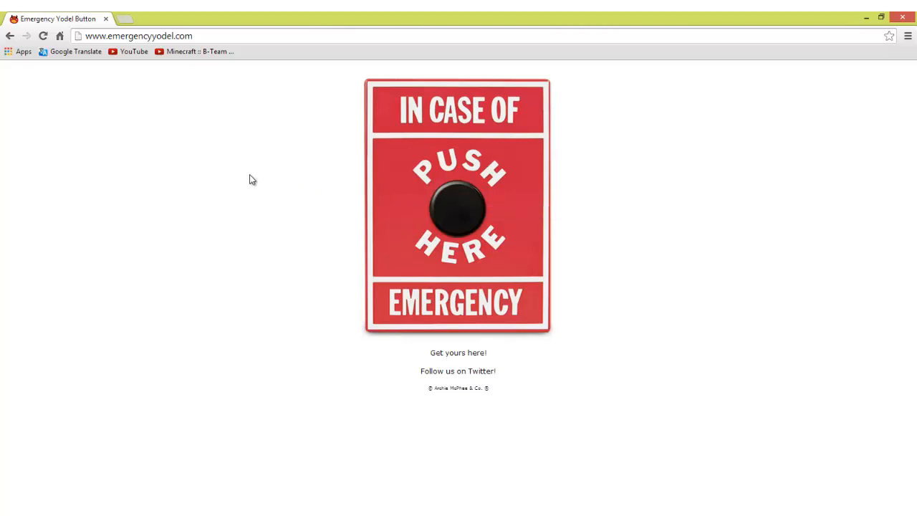
mouse_move(450, 209)
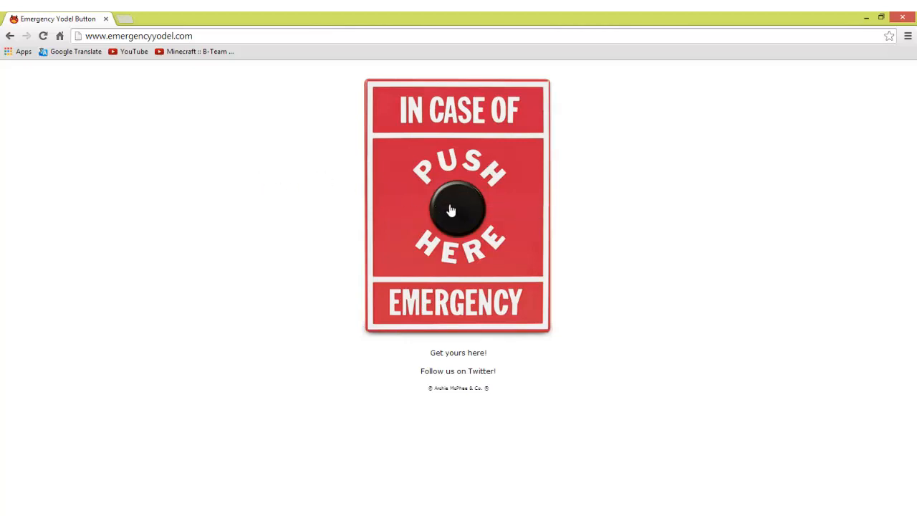
click(459, 208)
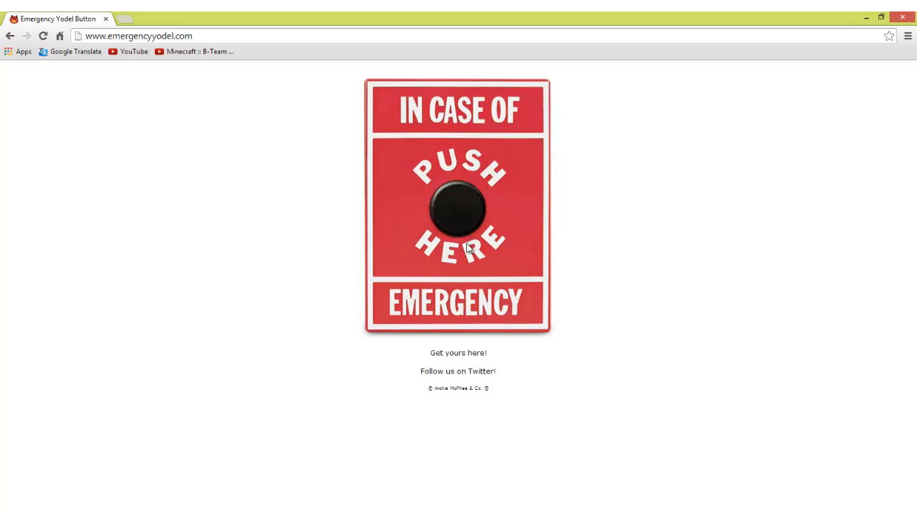
mouse_move(408, 192)
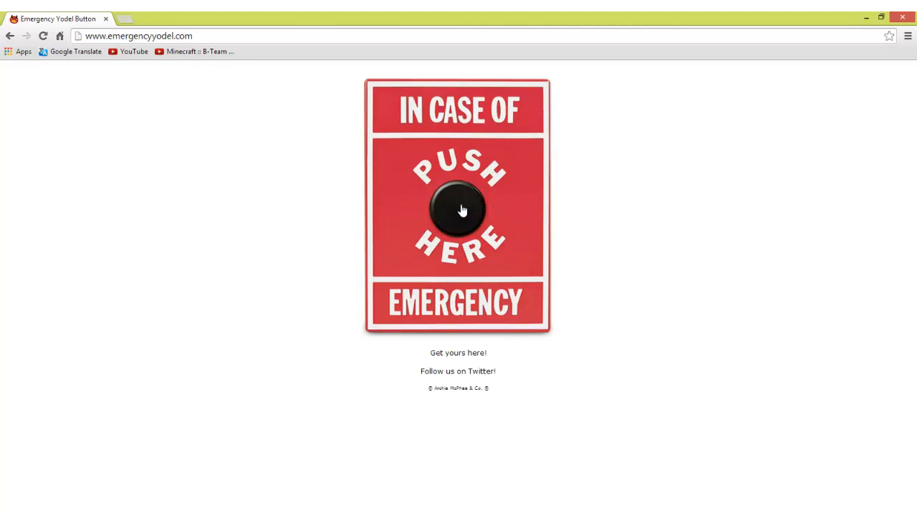
click(459, 209)
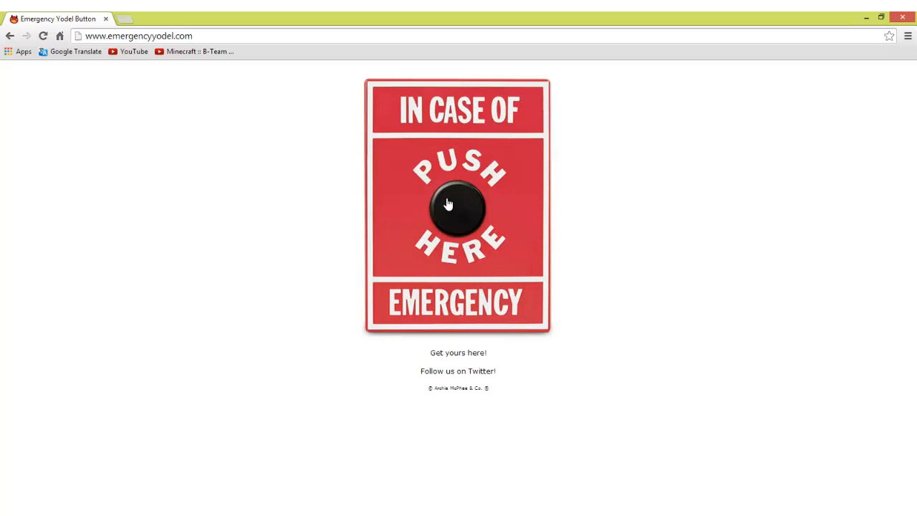
mouse_move(438, 379)
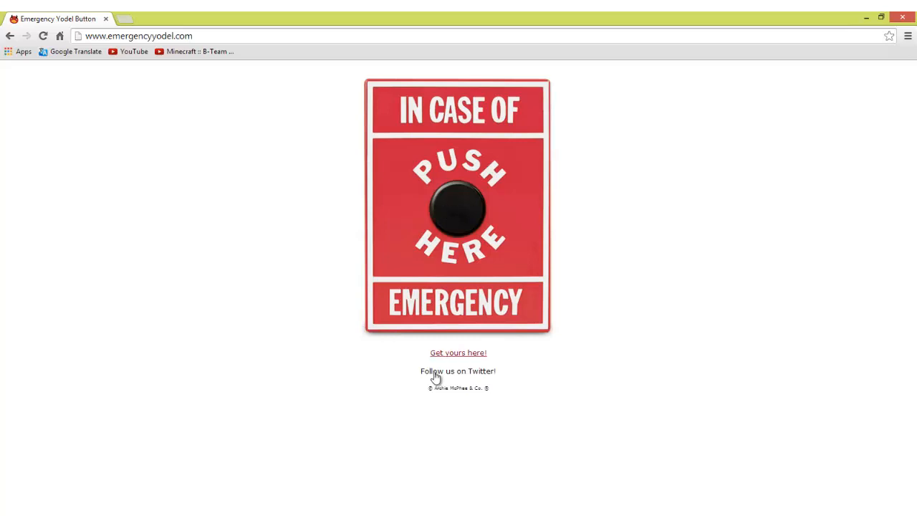
mouse_move(459, 352)
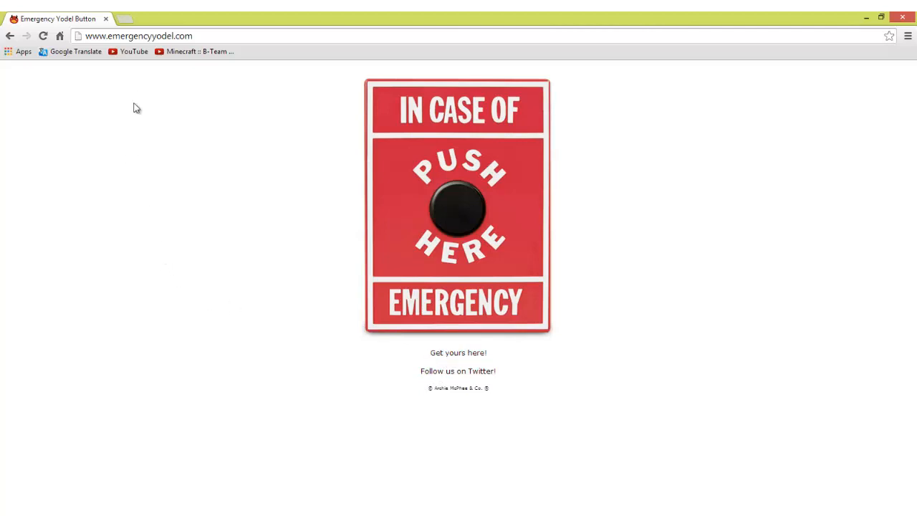
mouse_move(404, 170)
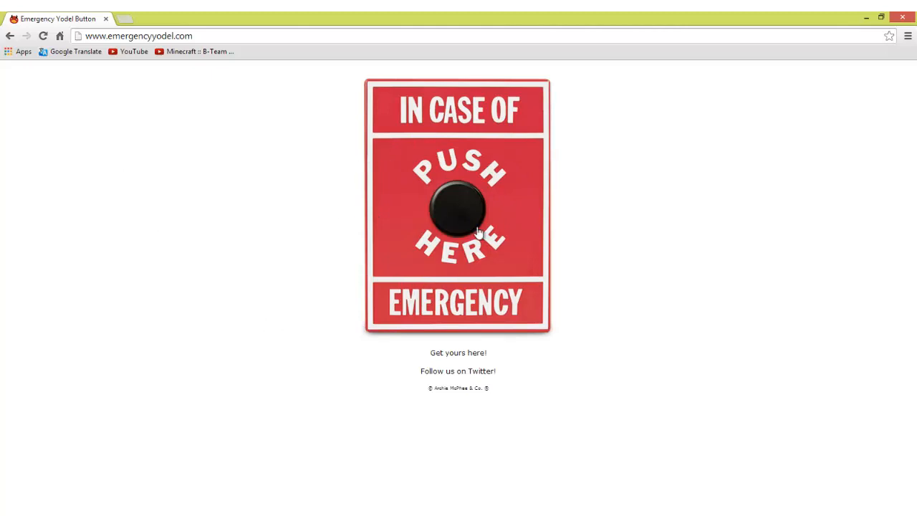
mouse_move(439, 352)
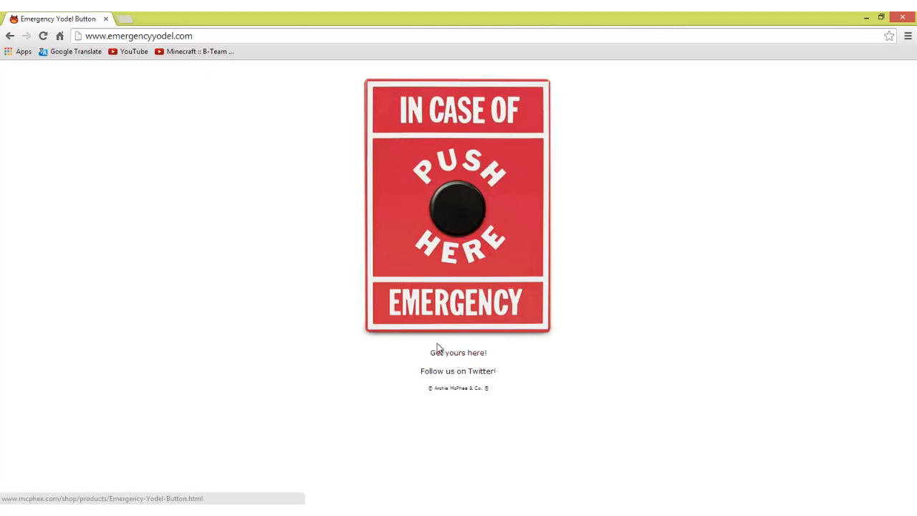
mouse_move(514, 247)
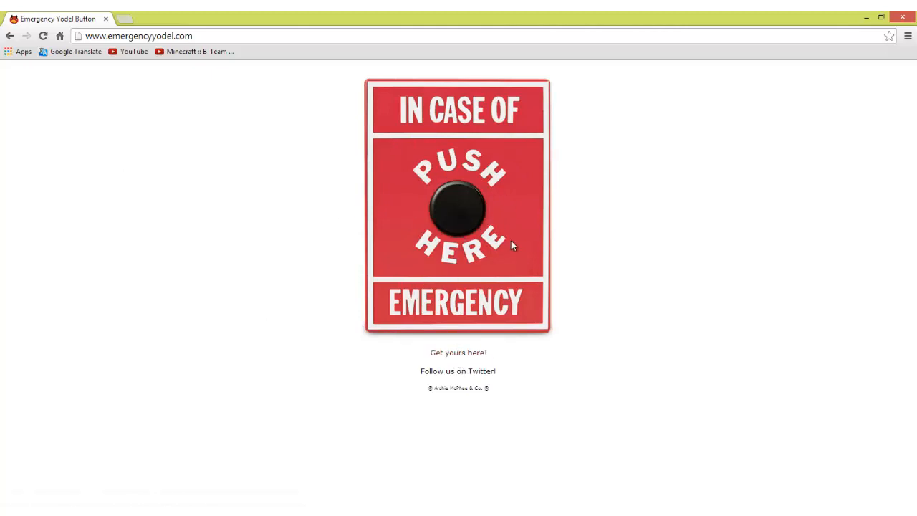
mouse_move(152, 323)
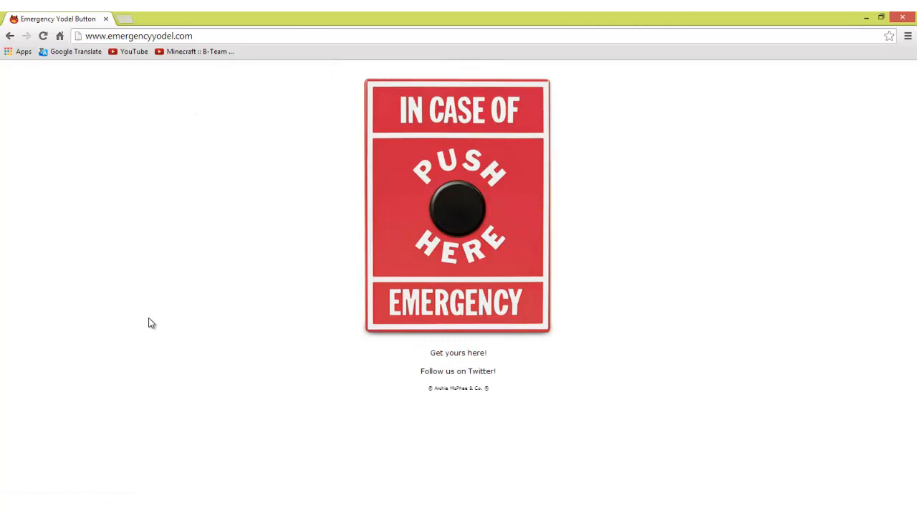